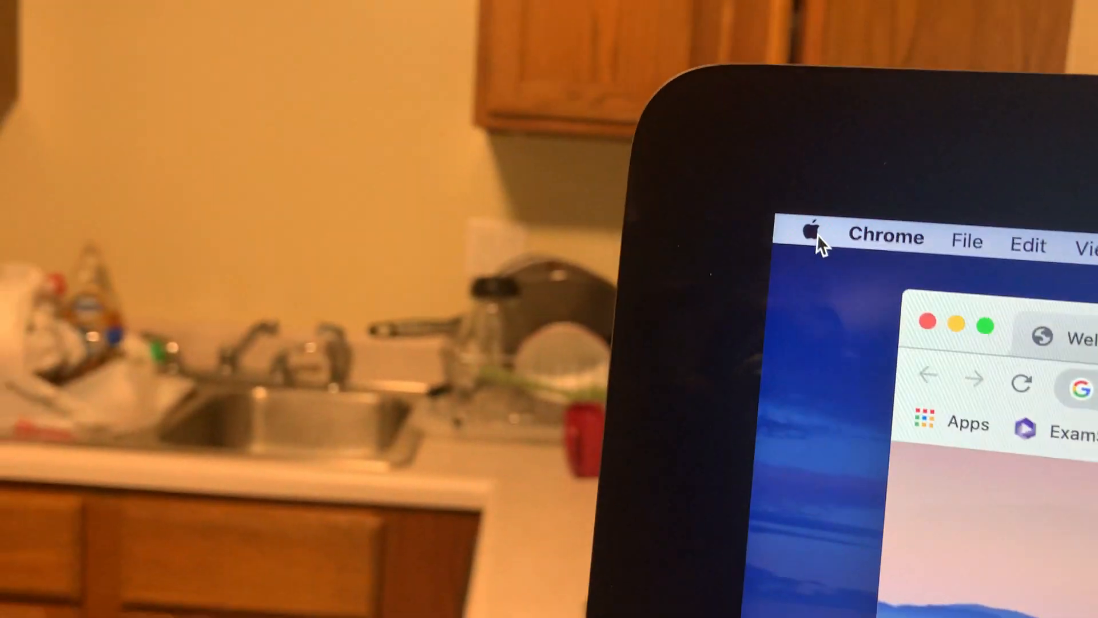
Launch System Preferences from the Apple menu.
click(814, 233)
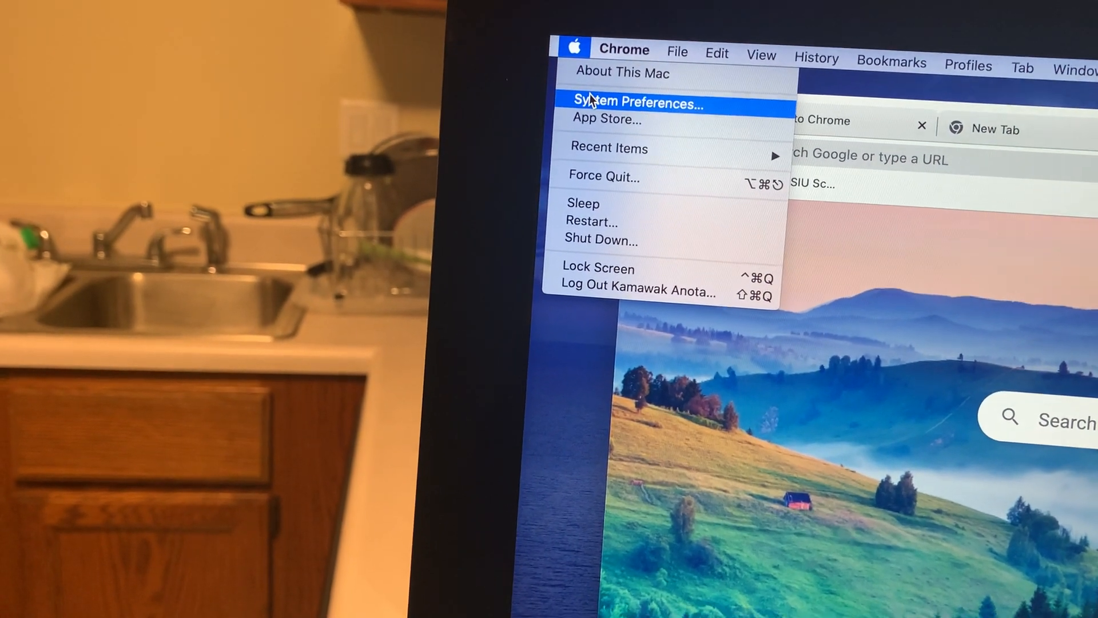
click(636, 104)
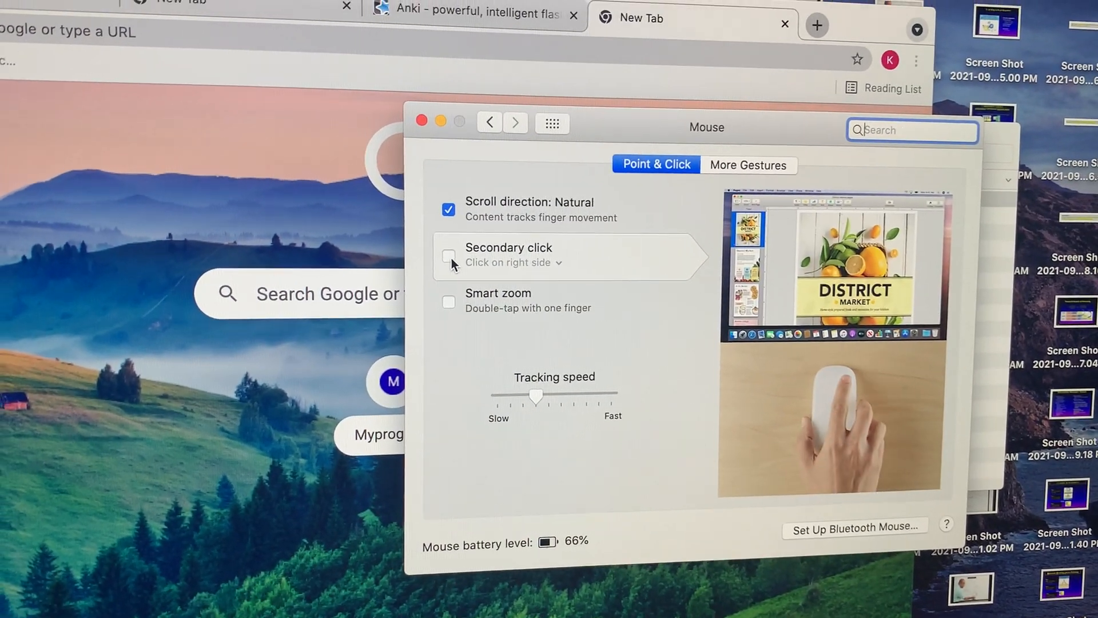
Enable Secondary click and Smart zoom in the Mouse Point & Click settings.
click(467, 262)
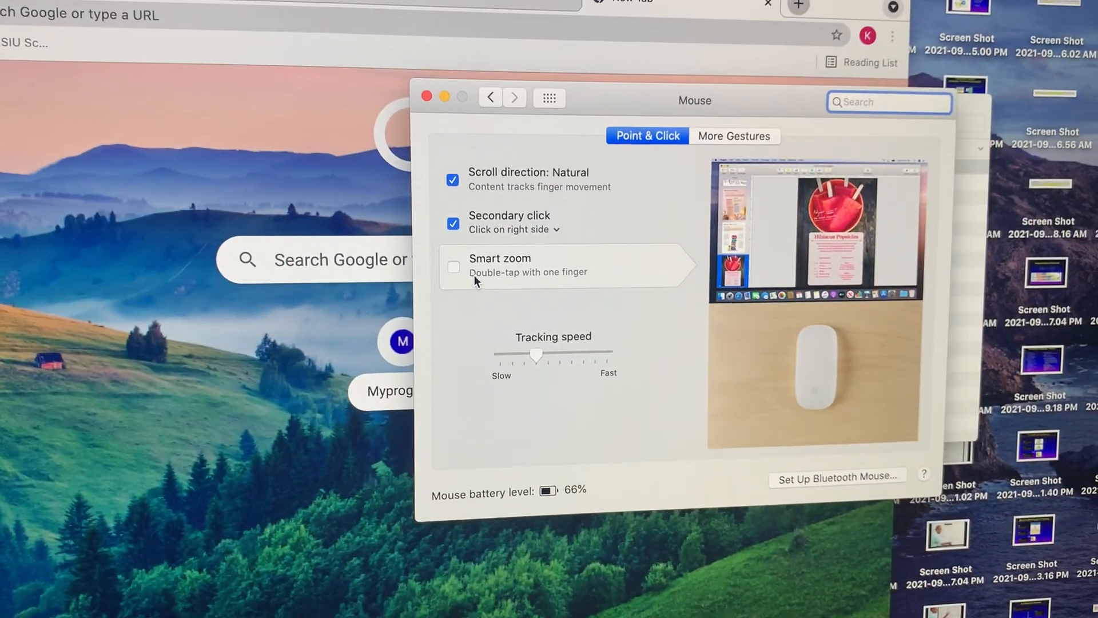
click(453, 272)
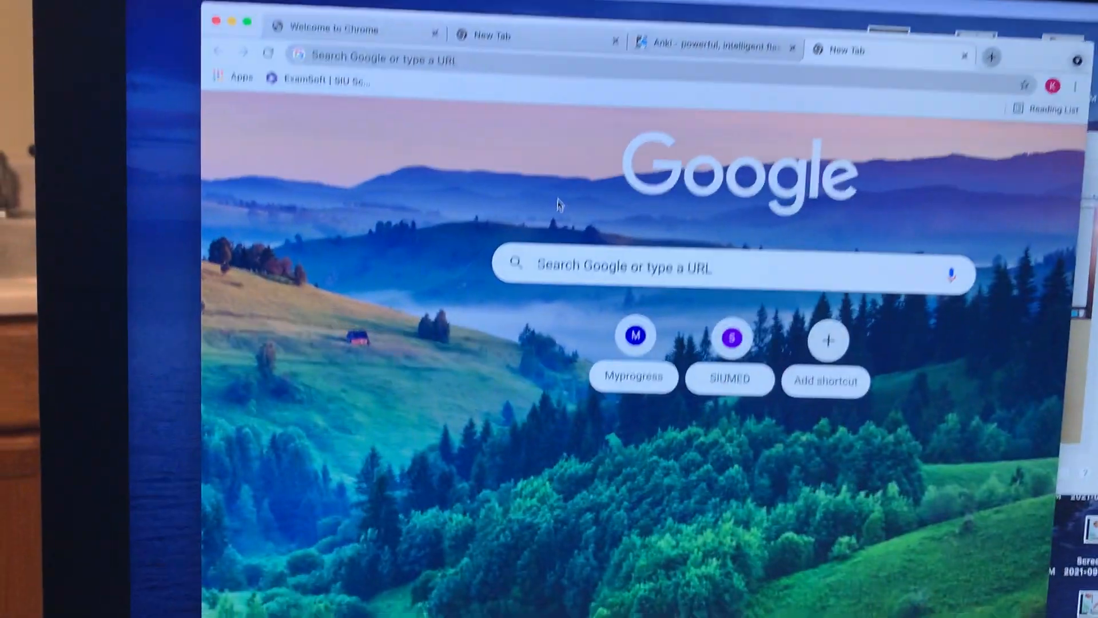
Right-click the desktop to confirm the context menu with Sort By options appears.
right_click(536, 198)
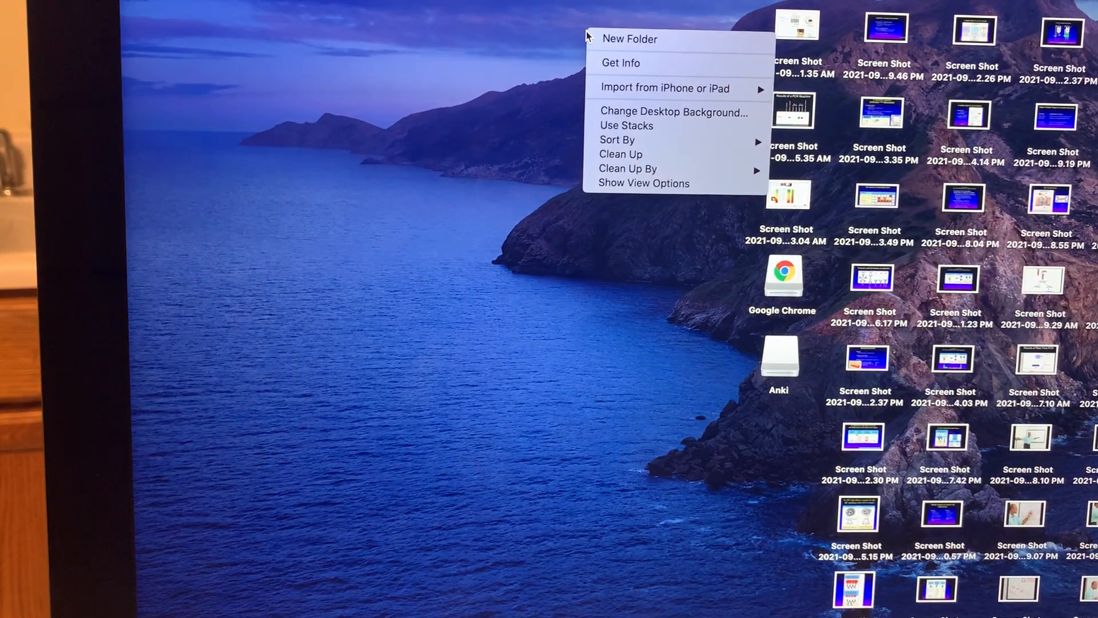
mouse_move(617, 140)
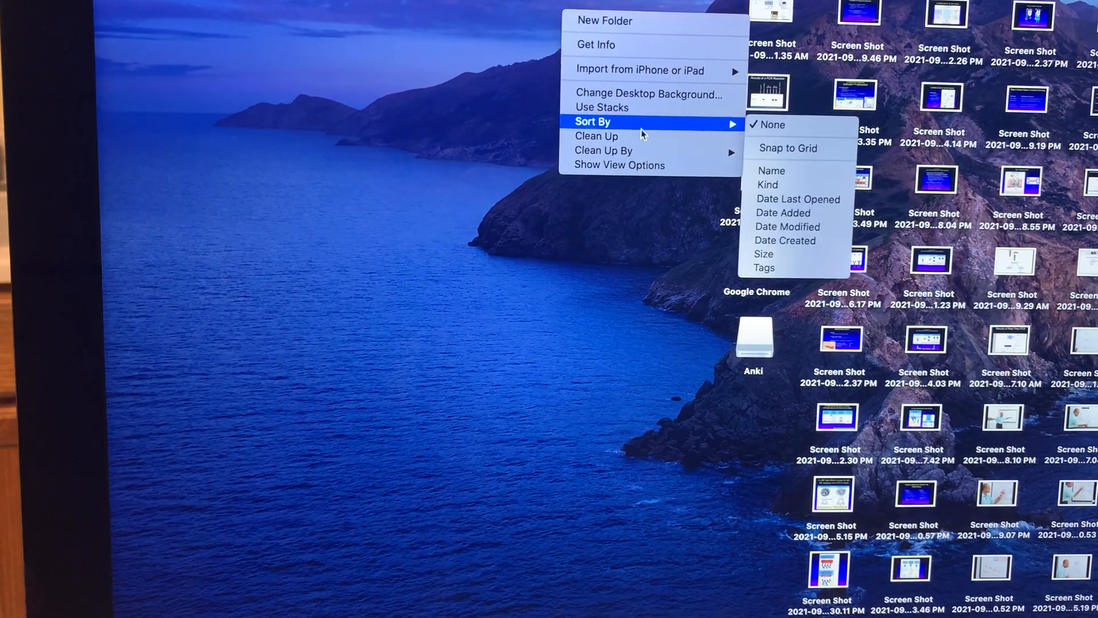